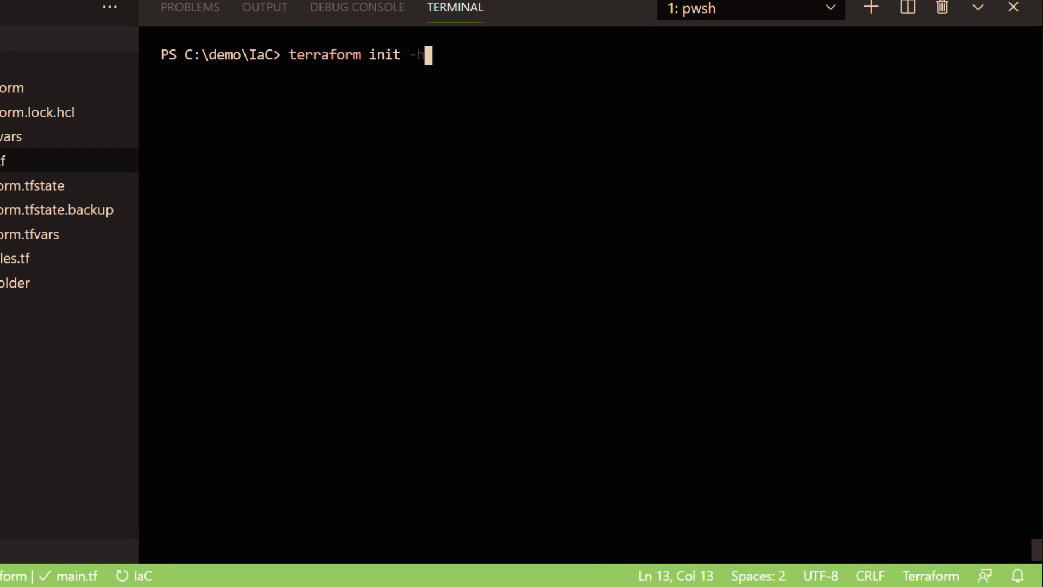
- Run 'terraform init -h' and highlight an option in the init help output
key(Enter)
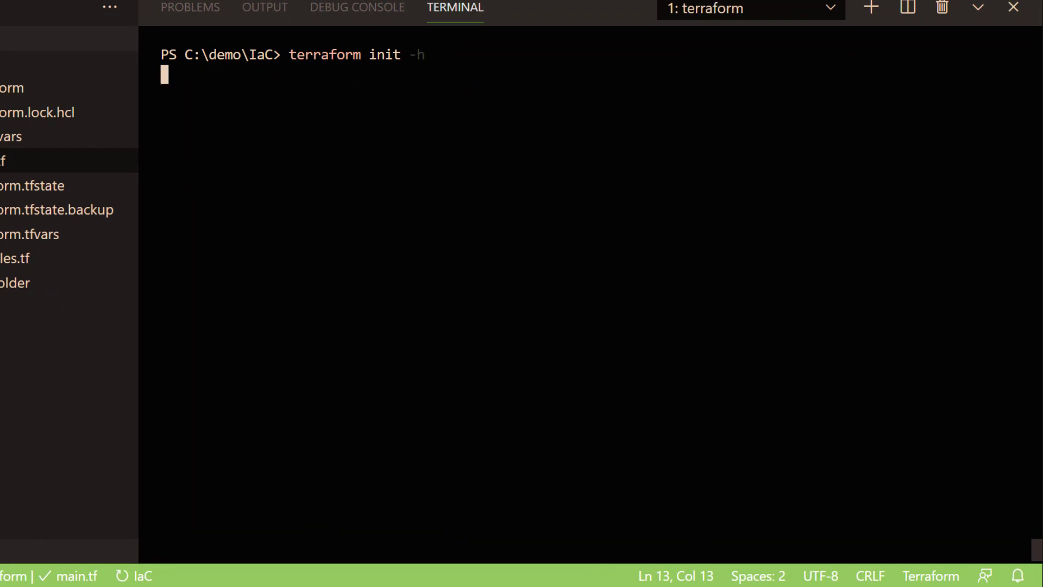
key(Enter)
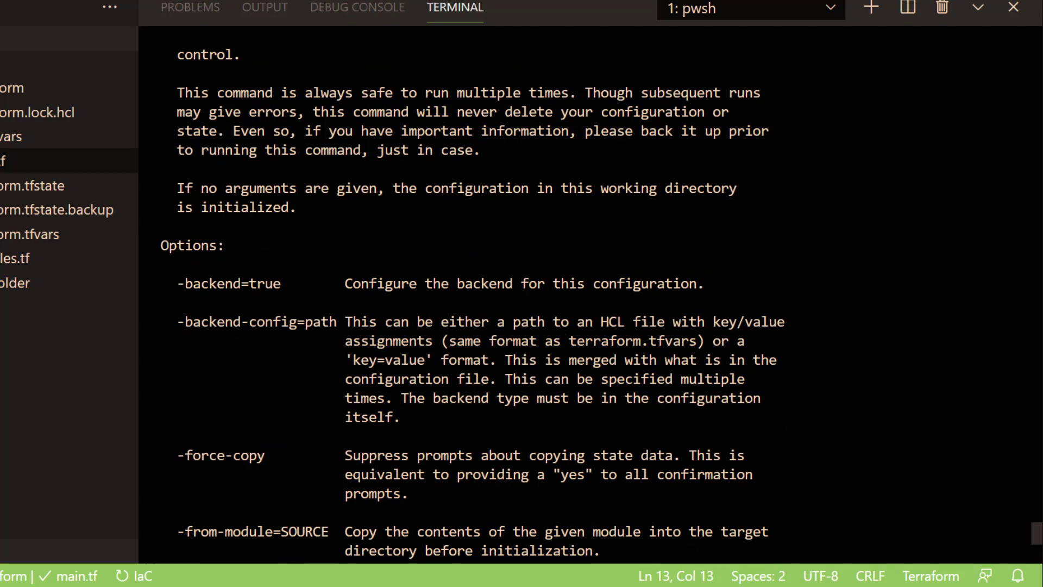
double_click(256, 322)
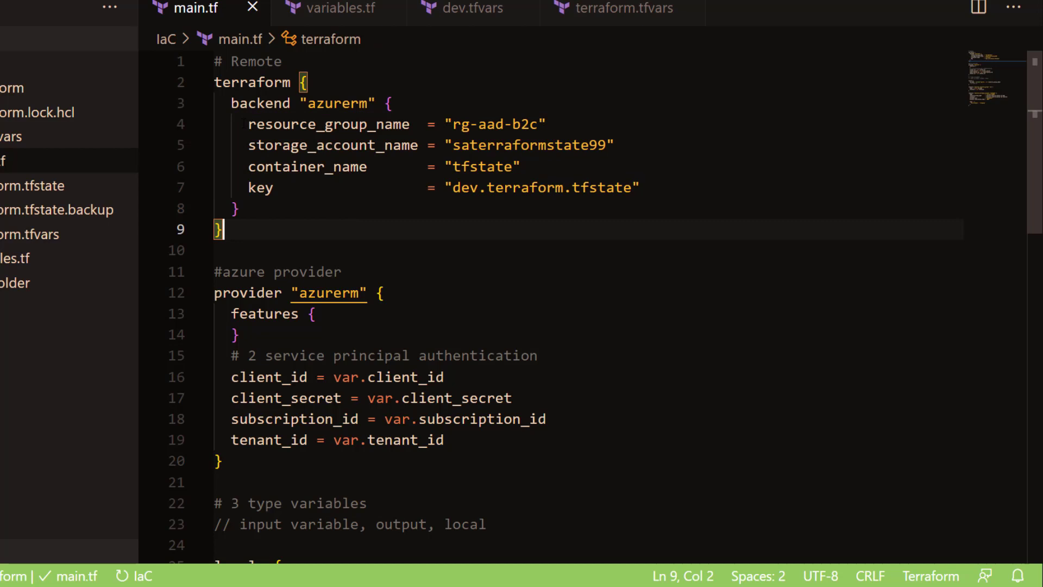
- Select the four azurerm backend setting lines (4–7) in main.tf, then return to the terminal
drag(246, 125, 641, 187)
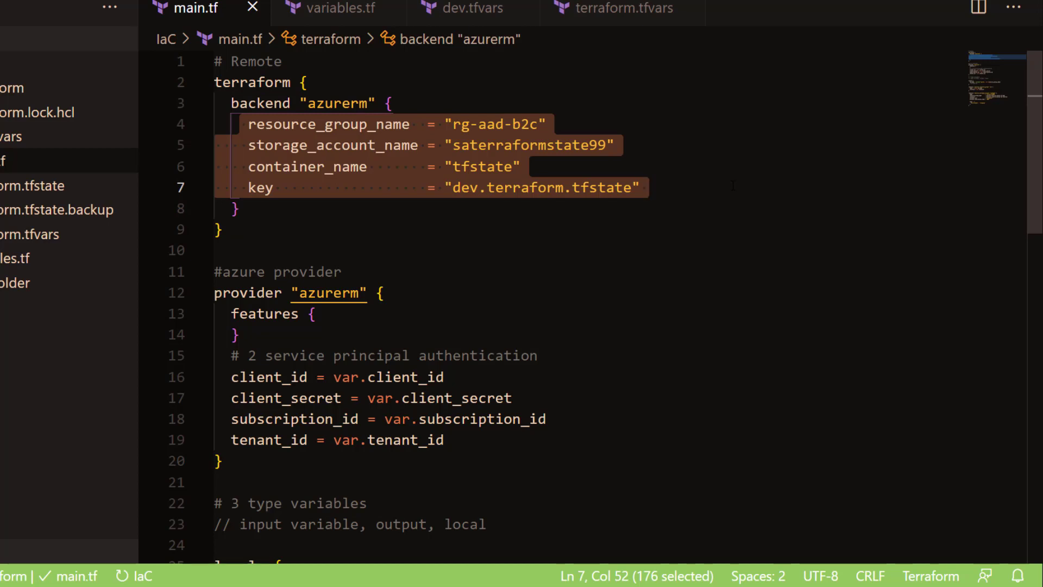
key(Ctrl+/)
text(terraform)
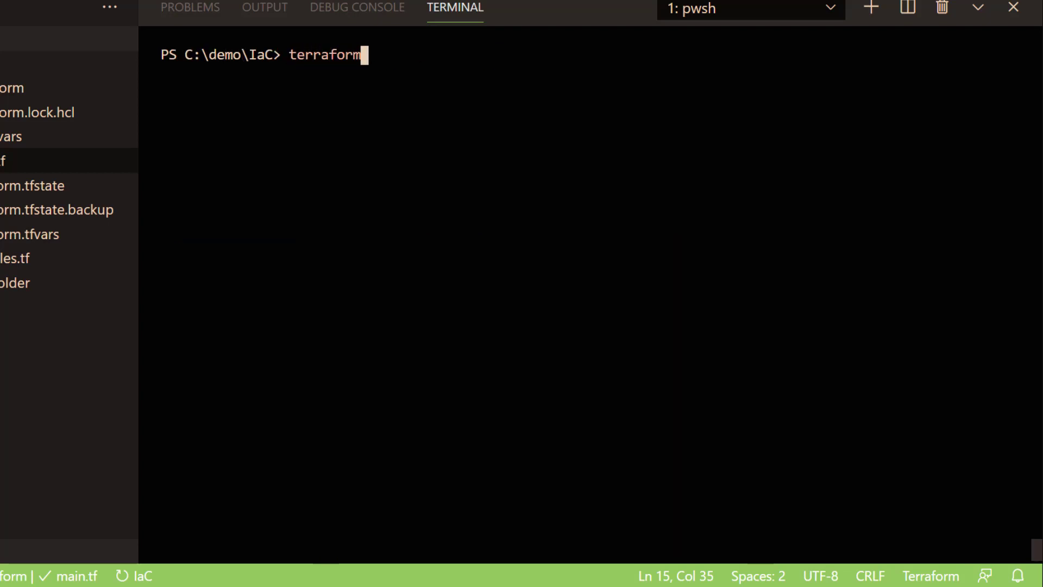
- Run terraform init with four -backend-config key=value arguments to configure the azurerm backend
text(init-backend-config=")
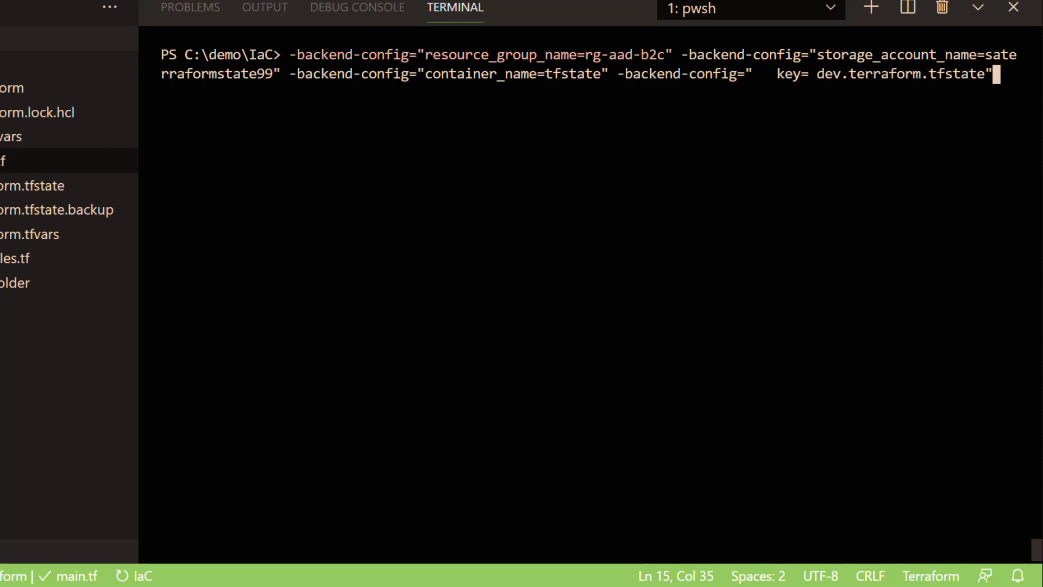
key(Enter)
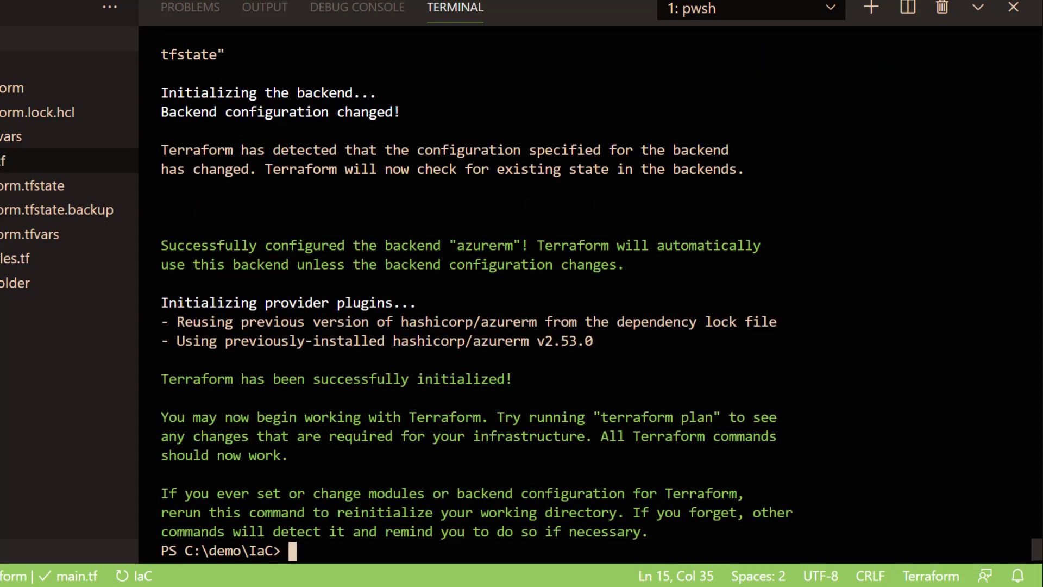
text(te)
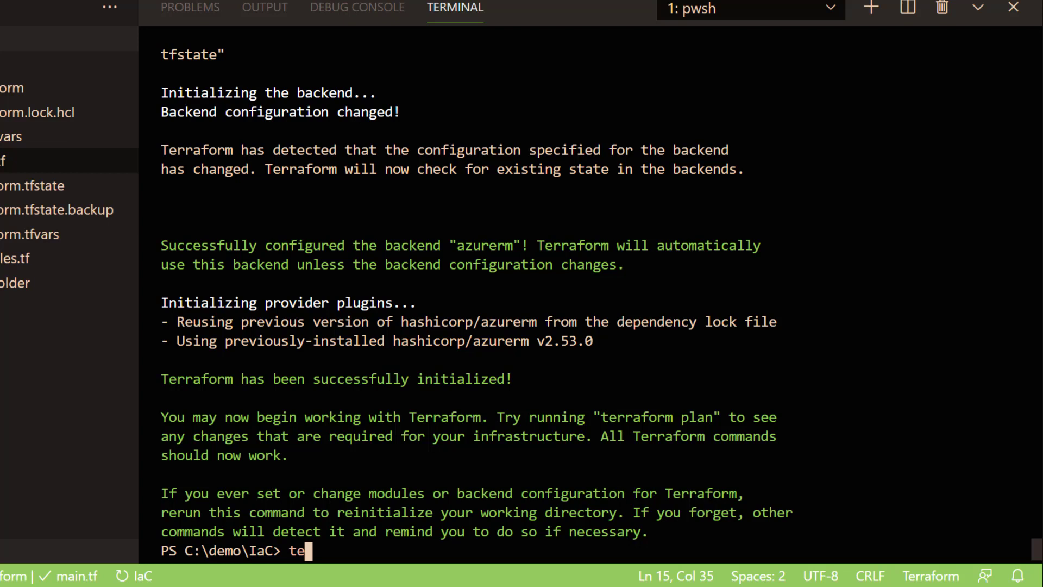
- Run 'terraform plan -h' and scroll through its listed options
text(rraform p)
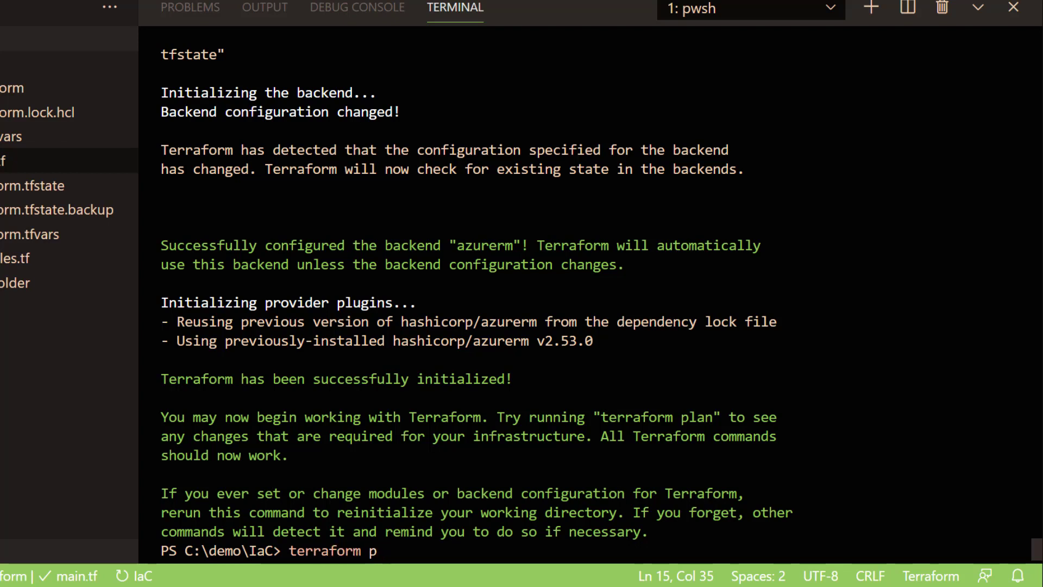
text(lan)
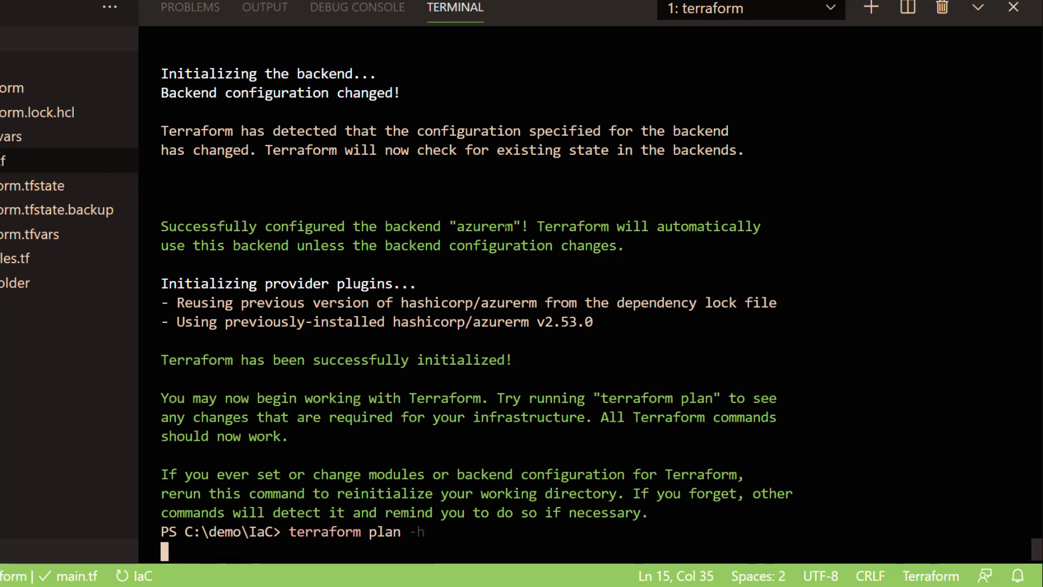
key(Enter)
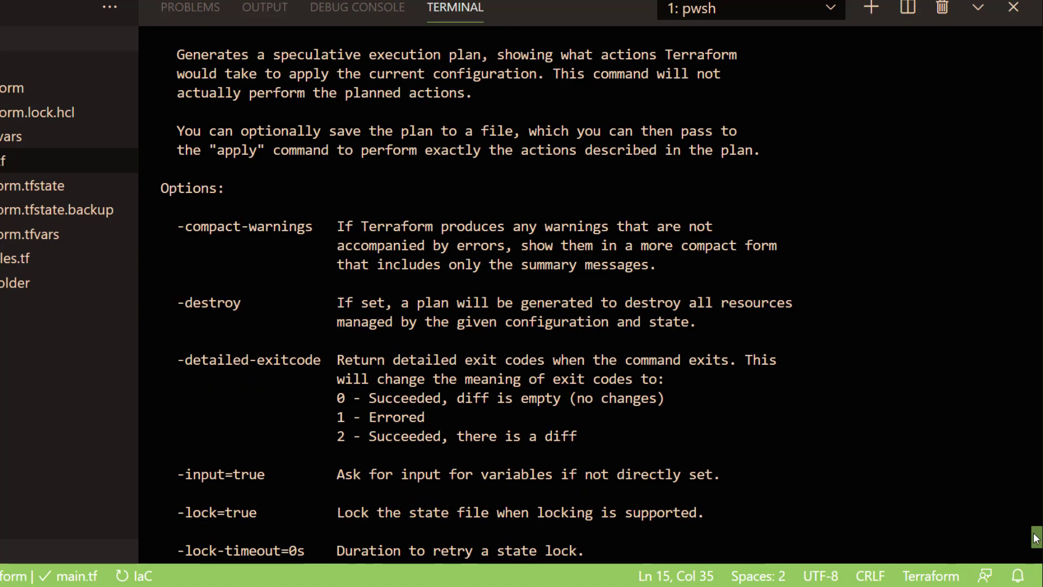
scroll(down, 3)
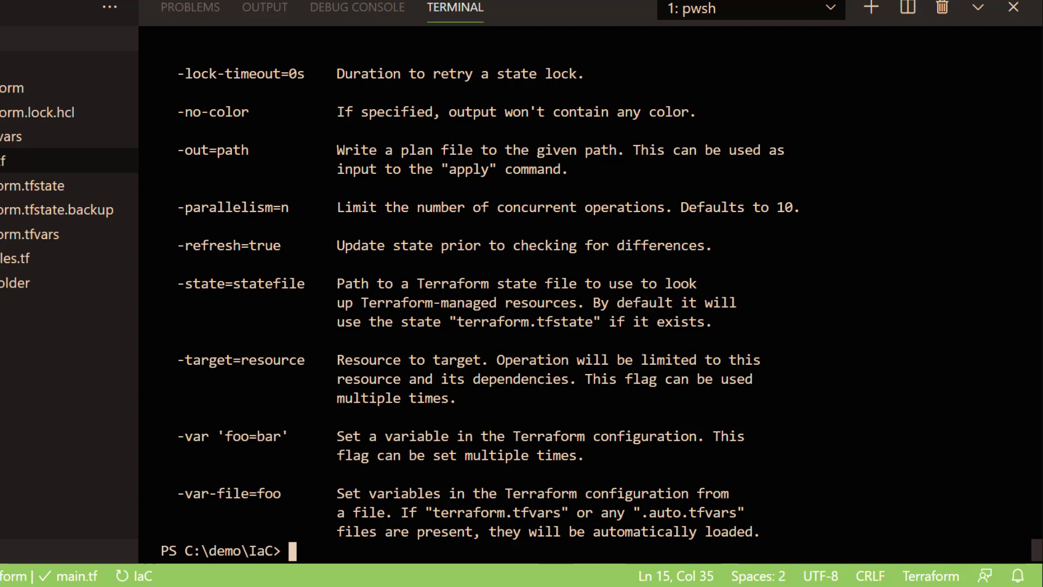
- Run 'terraform plan -destroy', showing 0 to add, 0 to change, 2 to destroy
text(terraform)
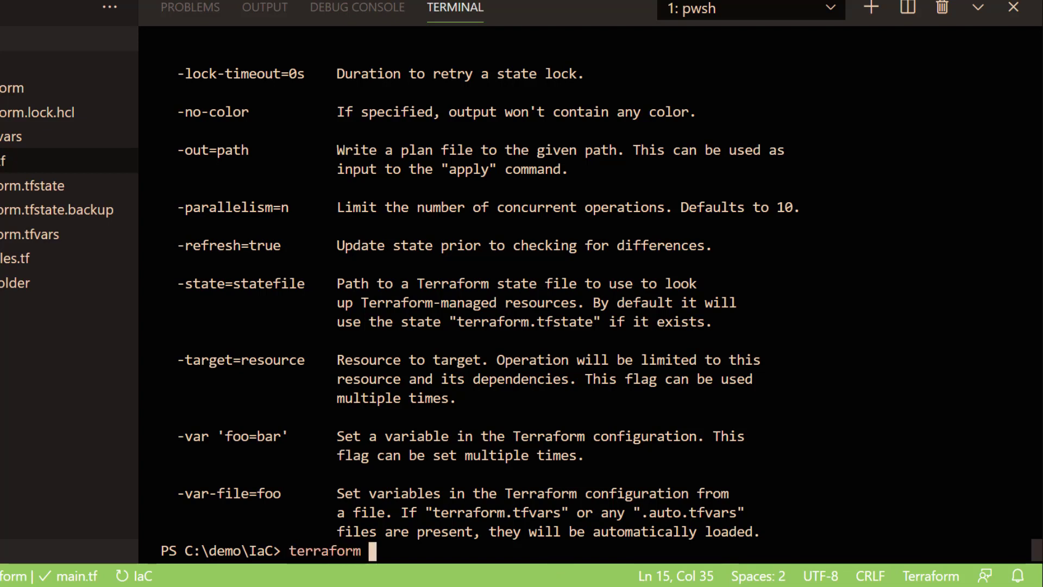
text(plan -destroy)
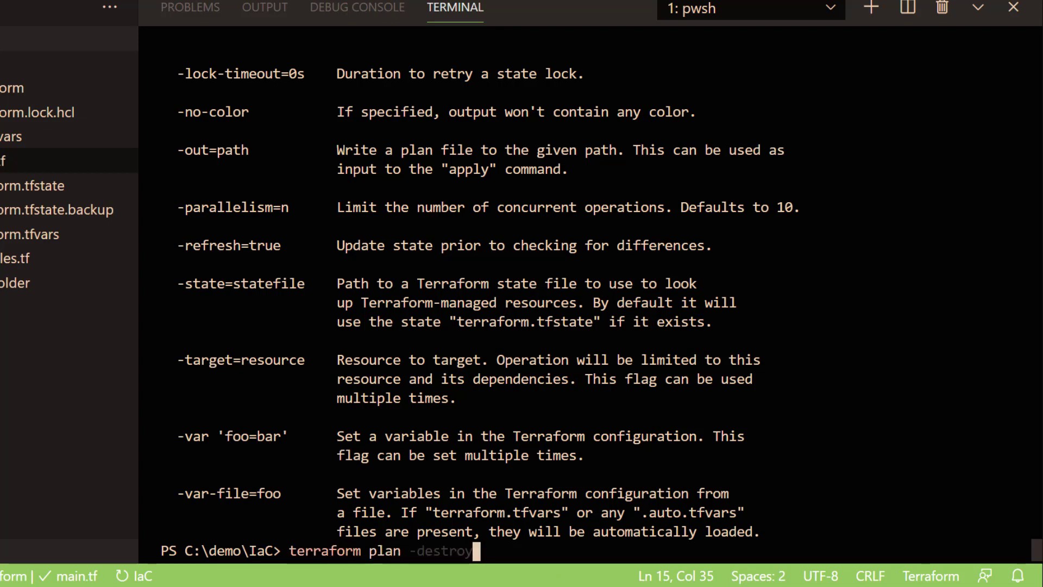
key(Enter)
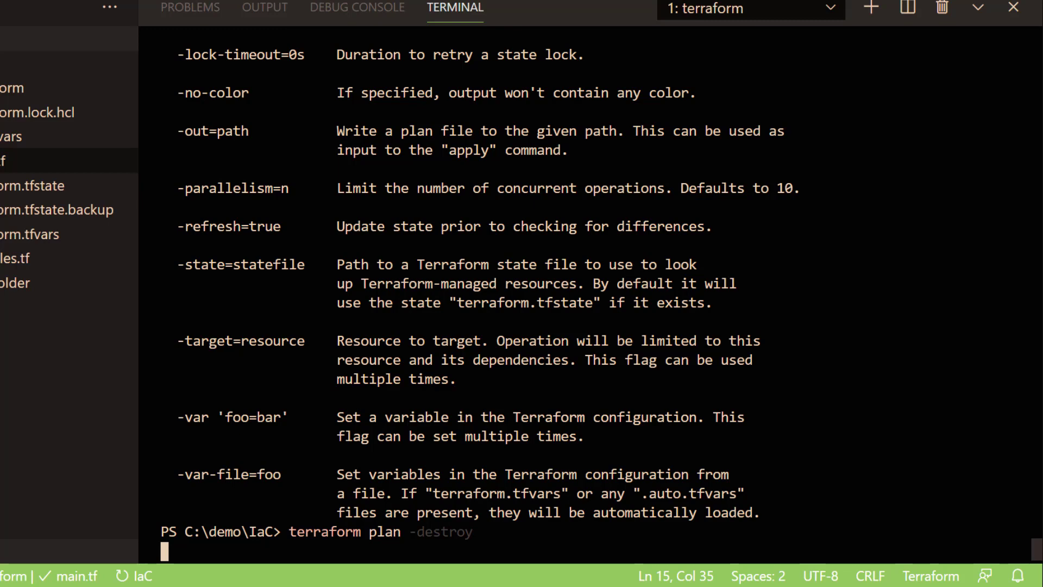
key(Enter)
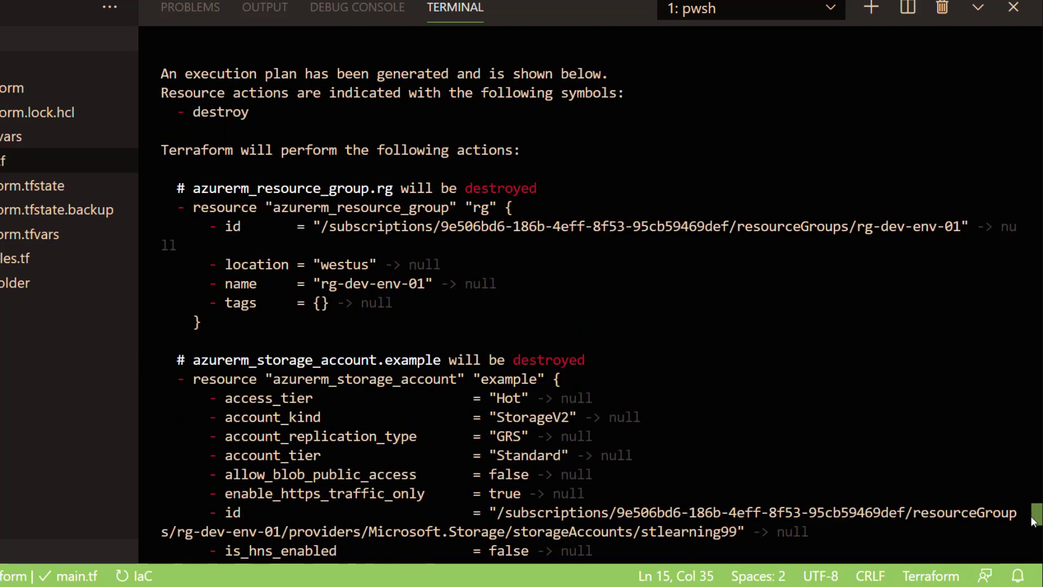
scroll(down, 3)
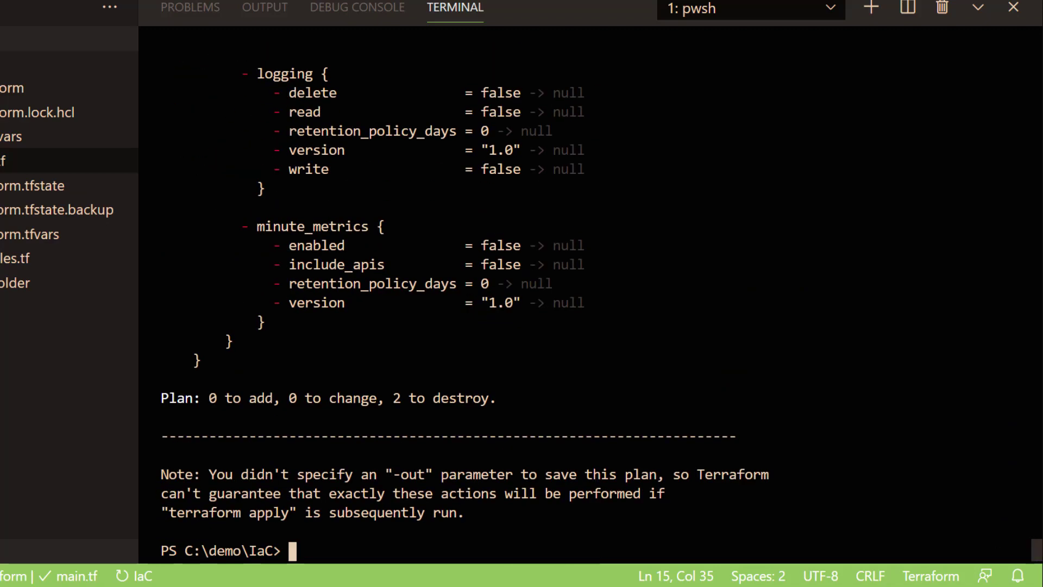
drag(252, 398, 457, 398)
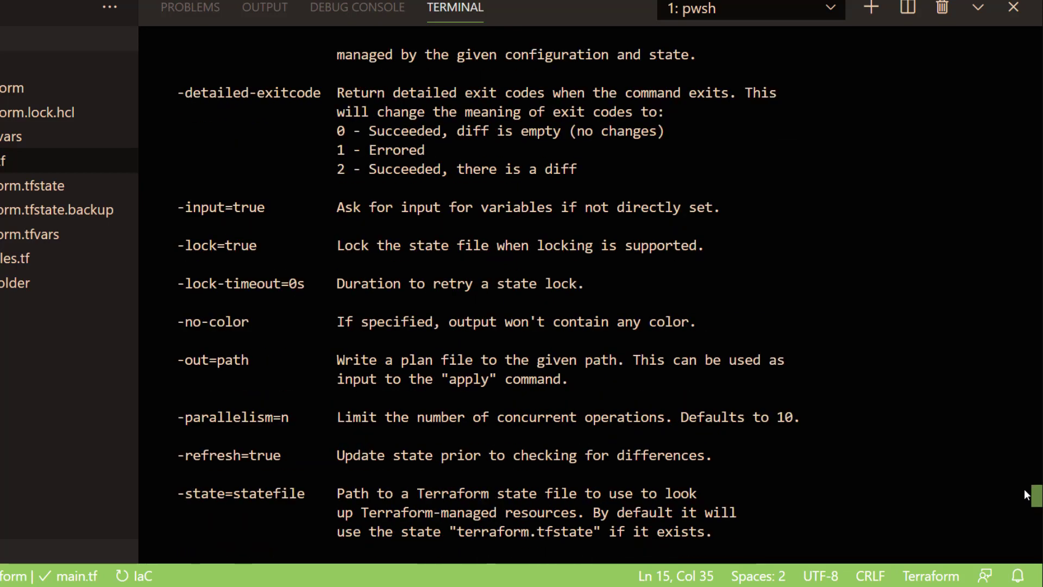
- Scroll the plan help and highlight the -target=resource option text
scroll(down, 3)
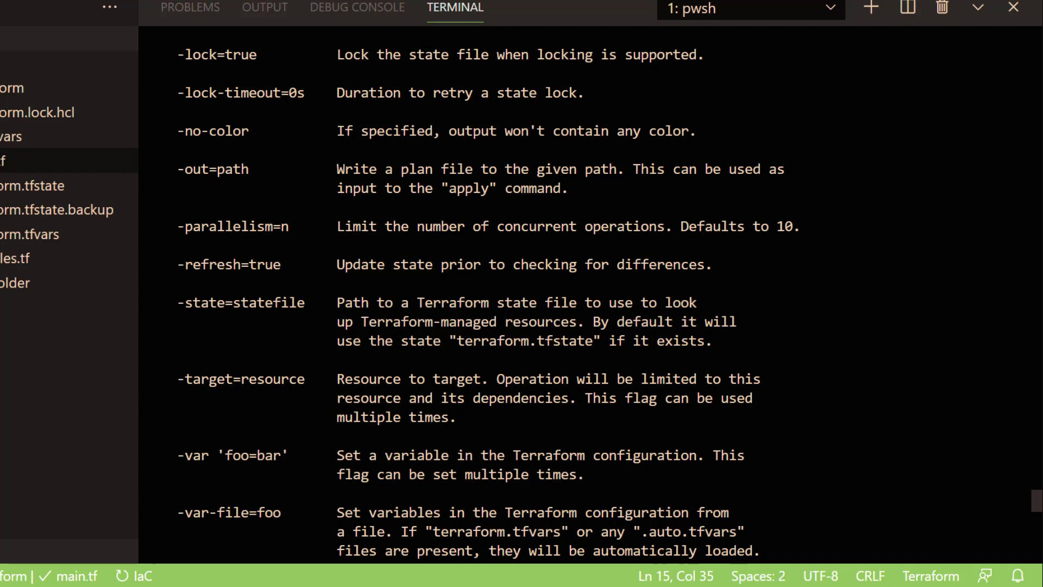
double_click(232, 226)
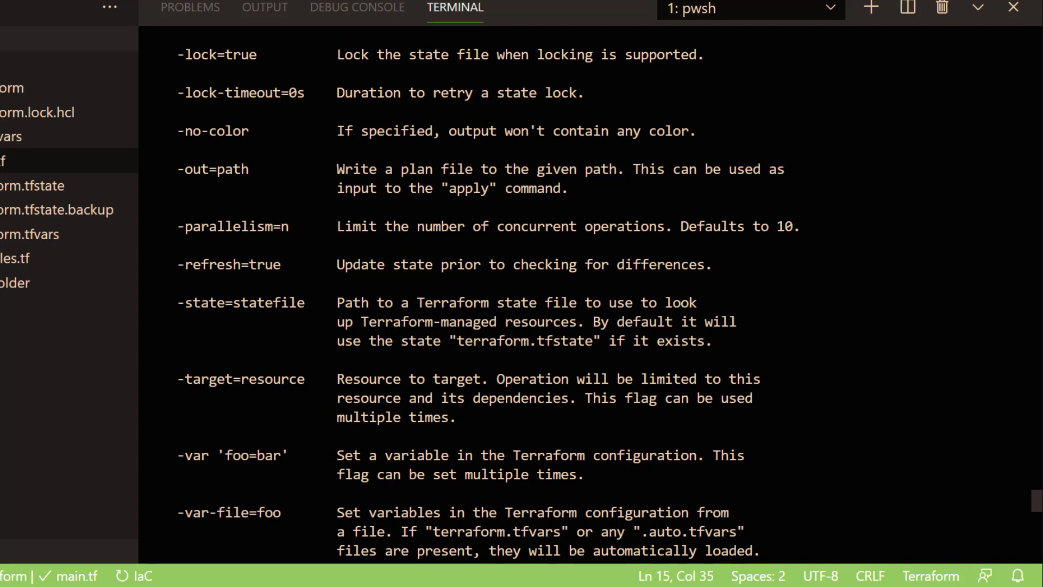
double_click(493, 532)
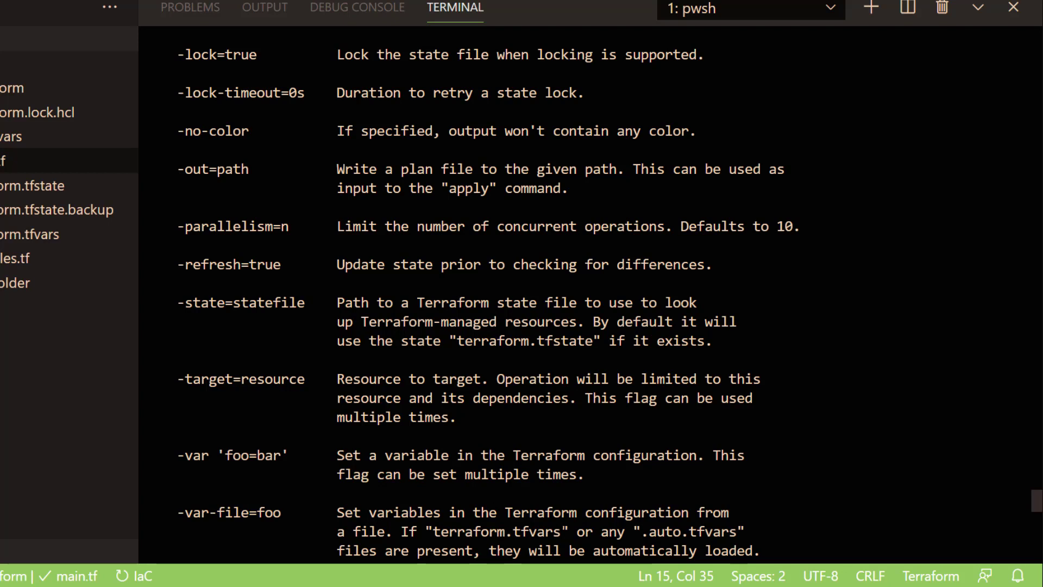
drag(430, 531, 740, 532)
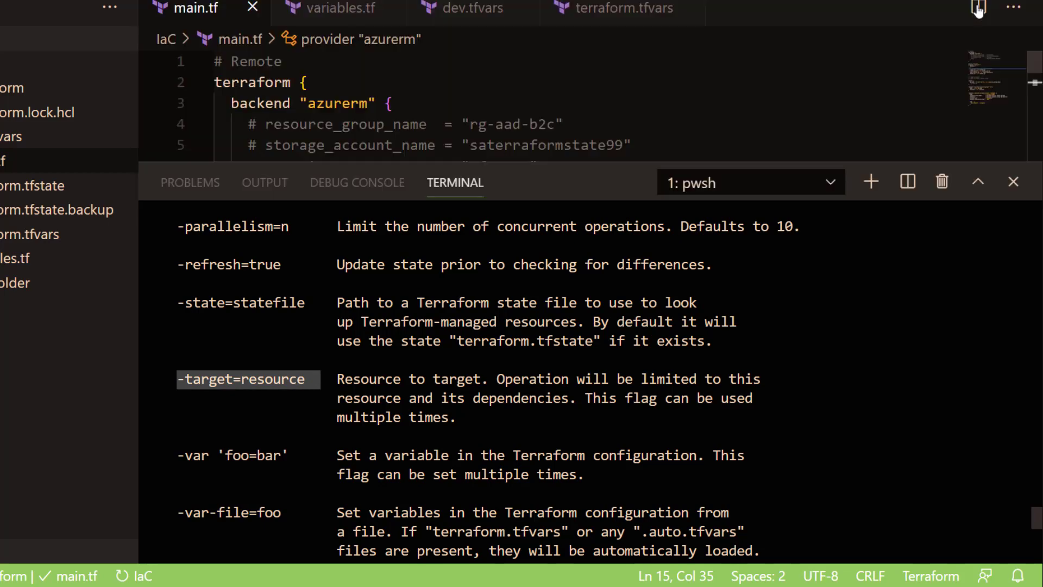
- Hide the terminal, scroll main.tf to the tags = var.tags lines, and view variables.tf
click(1014, 181)
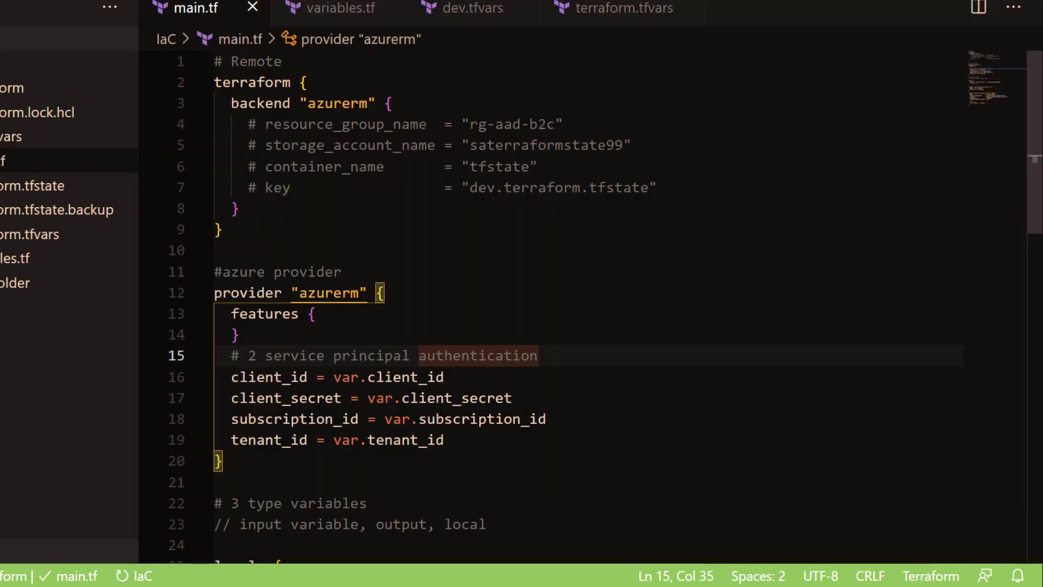
scroll(down, 3)
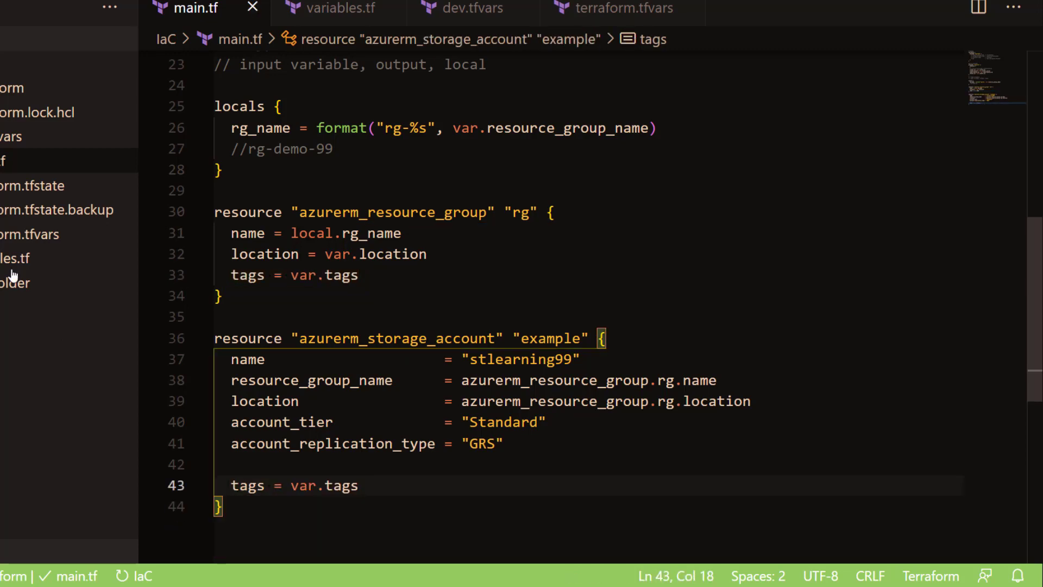
click(339, 10)
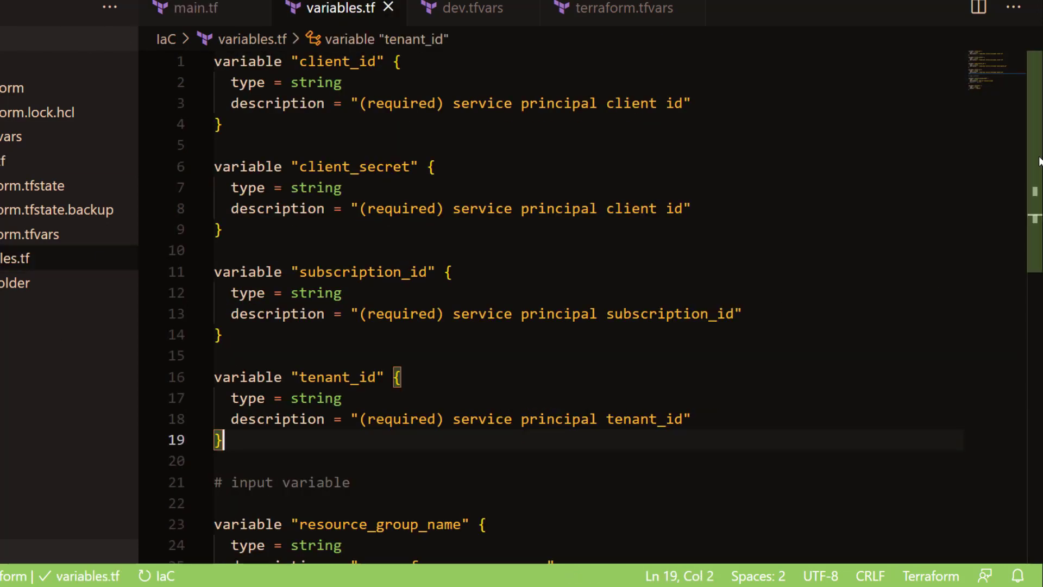
scroll(down, 3)
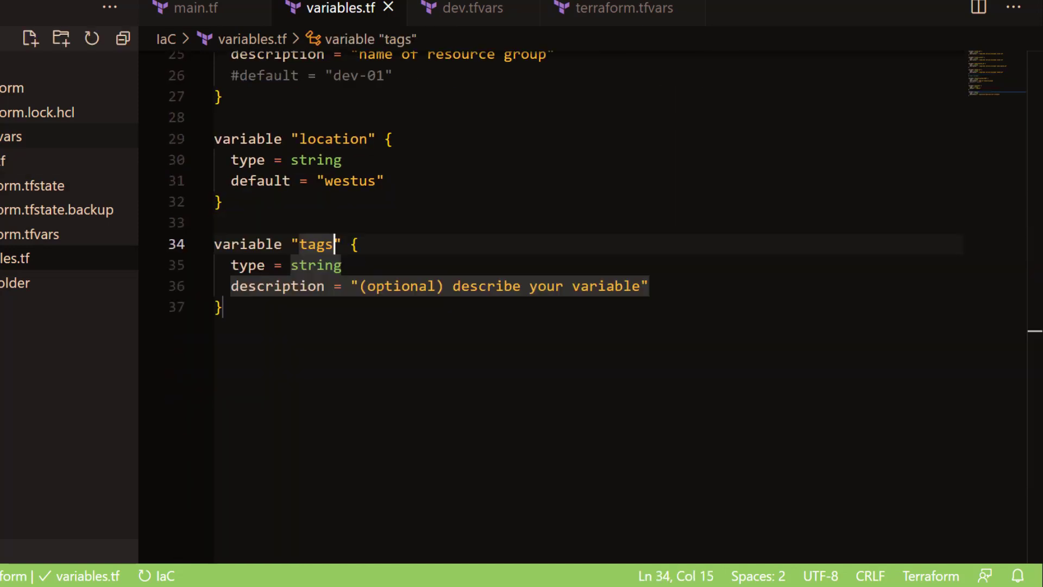
- Add tags = { environment = "dev" } to dev.tfvars, then return to main.tf
click(470, 8)
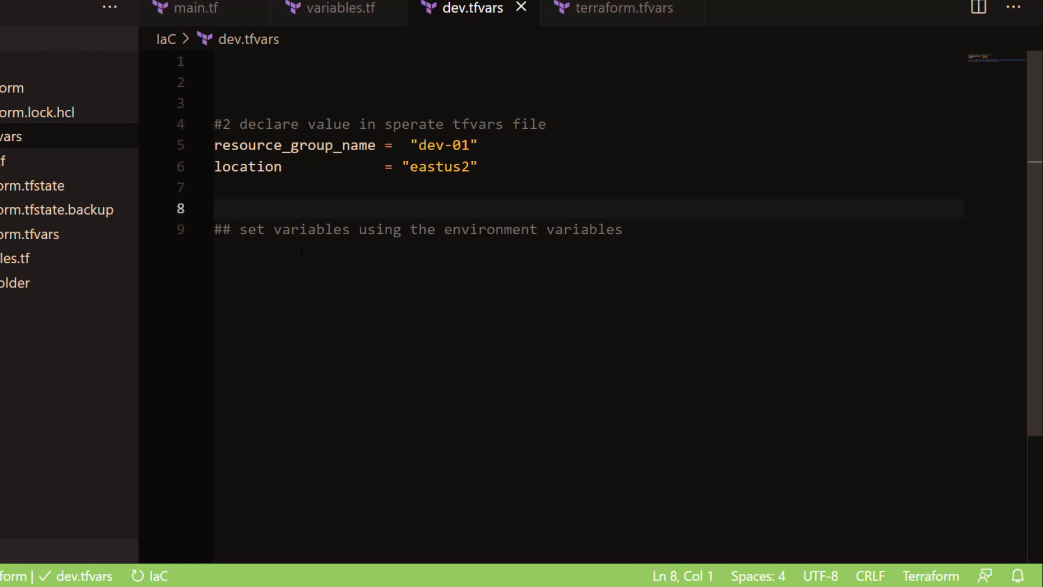
text(va)
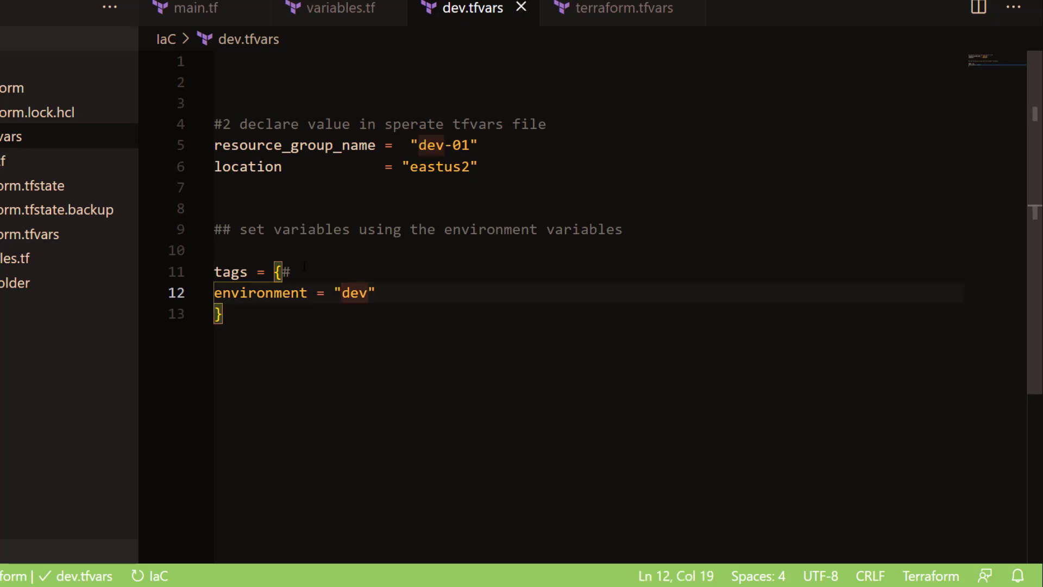
click(191, 9)
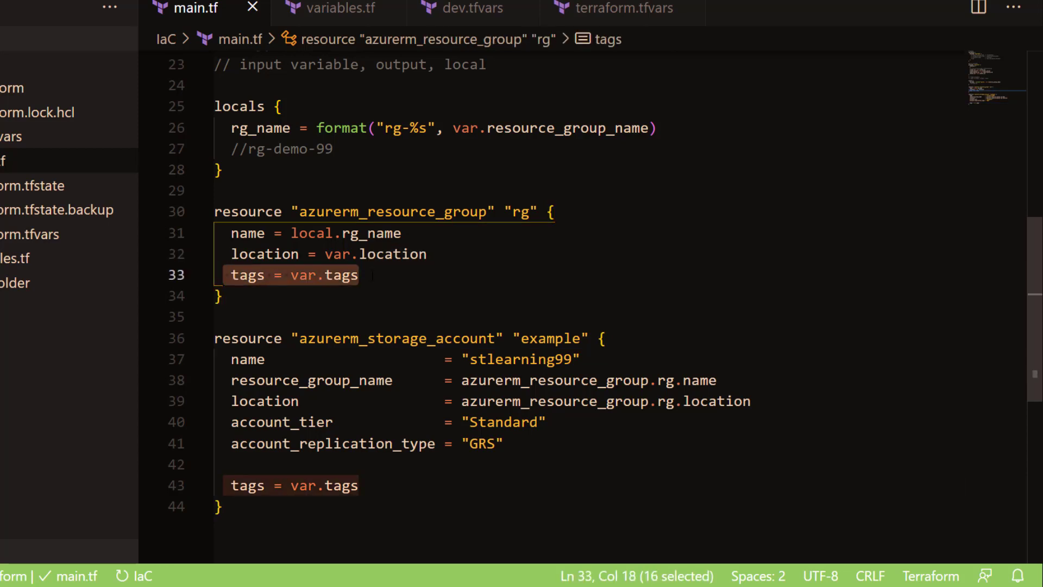
- Check both var.tags references in main.tf, select the resource group block, and recall plan -destroy
click(359, 485)
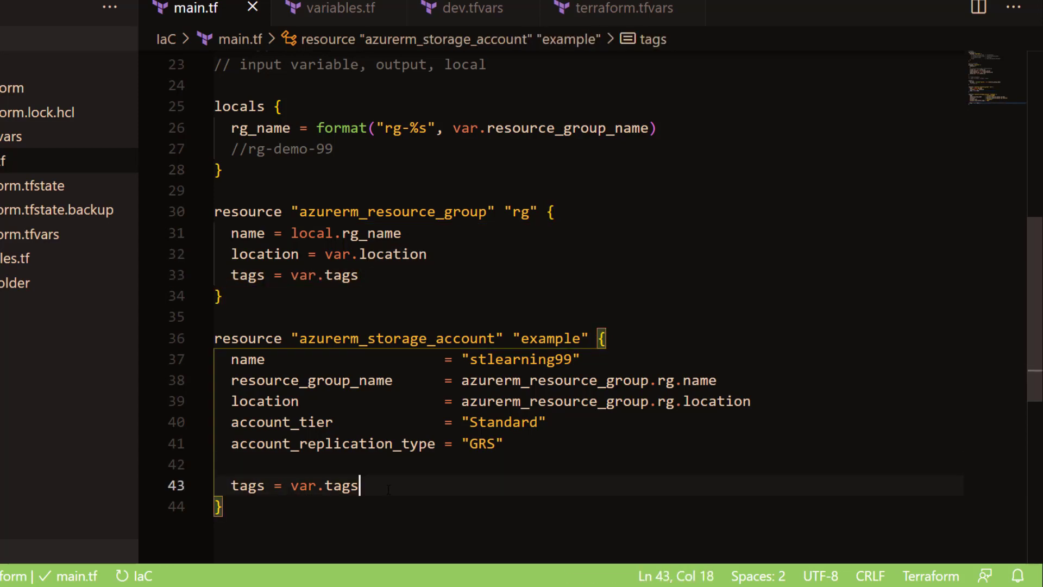
click(318, 275)
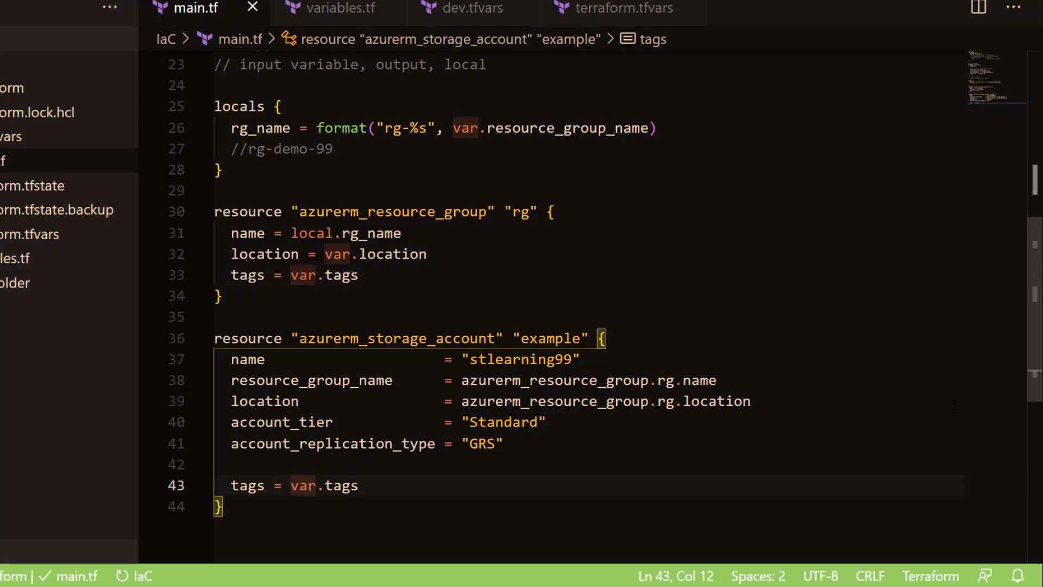
scroll(down, 3)
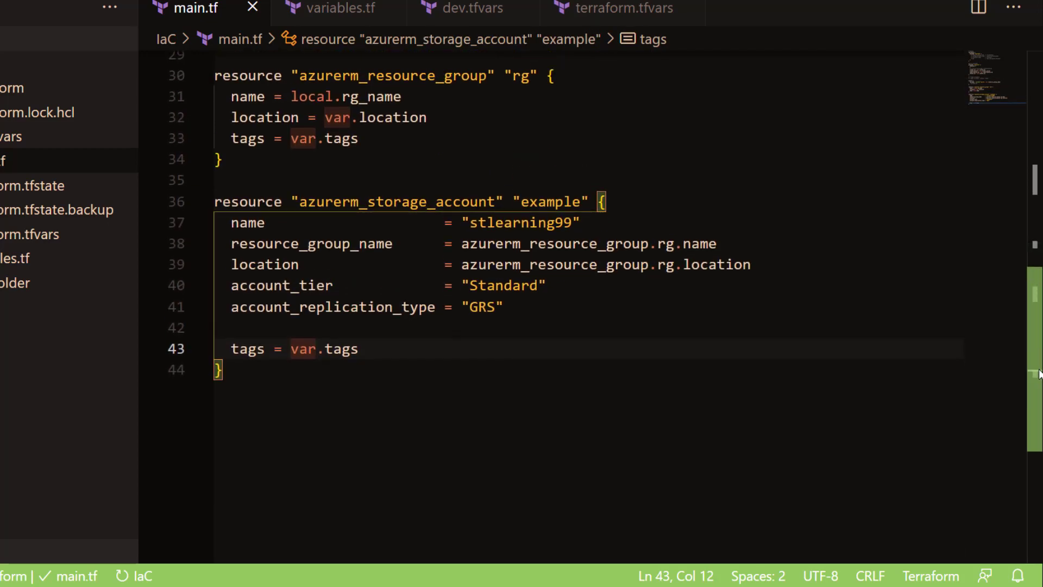
click(250, 160)
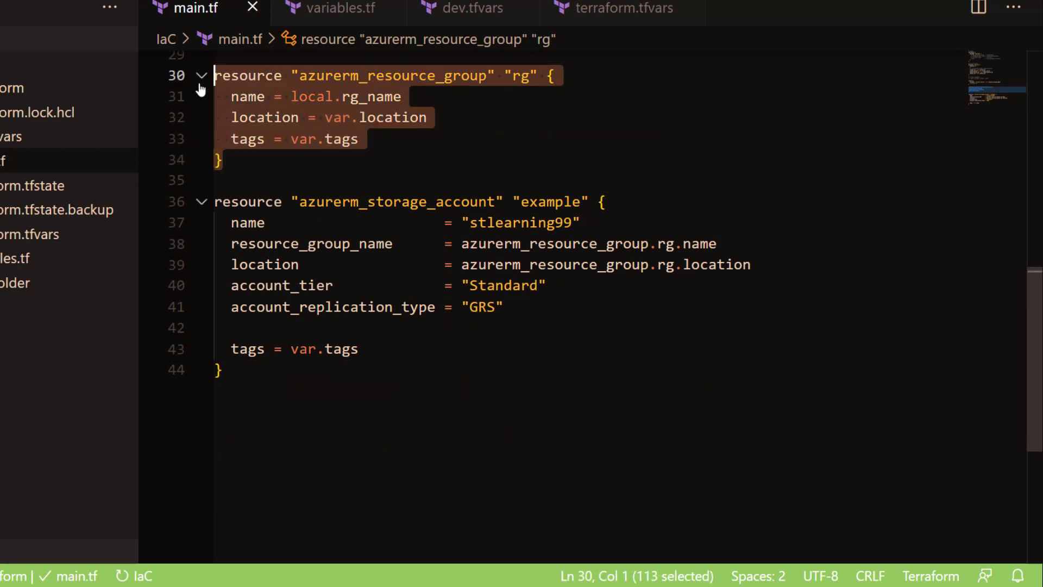
click(219, 159)
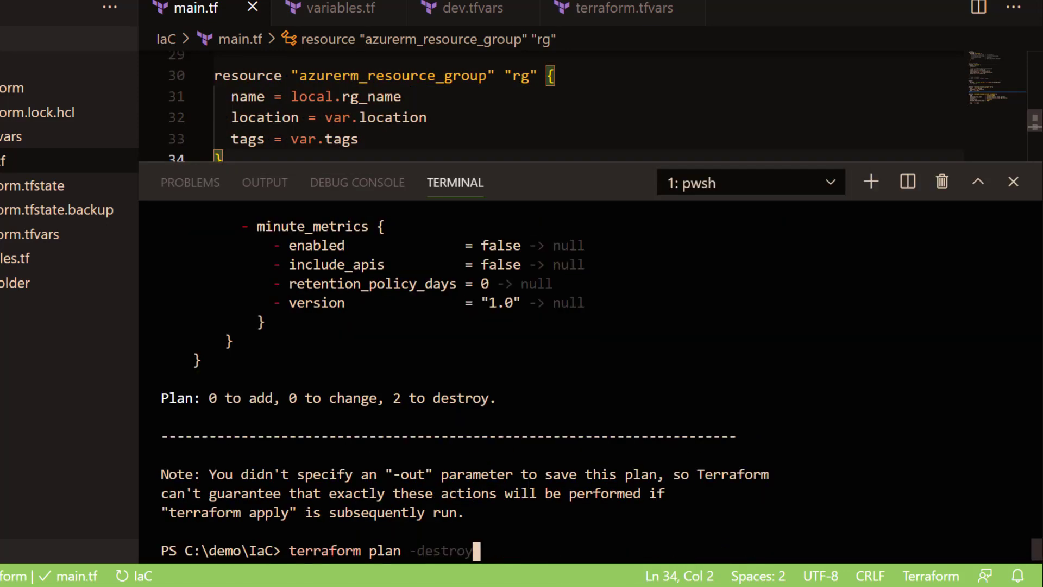
- Run terraform plan -target="azurerm_resource_group.rg" (1 to add, 1 to destroy), then hide the terminal
key(Backspace)
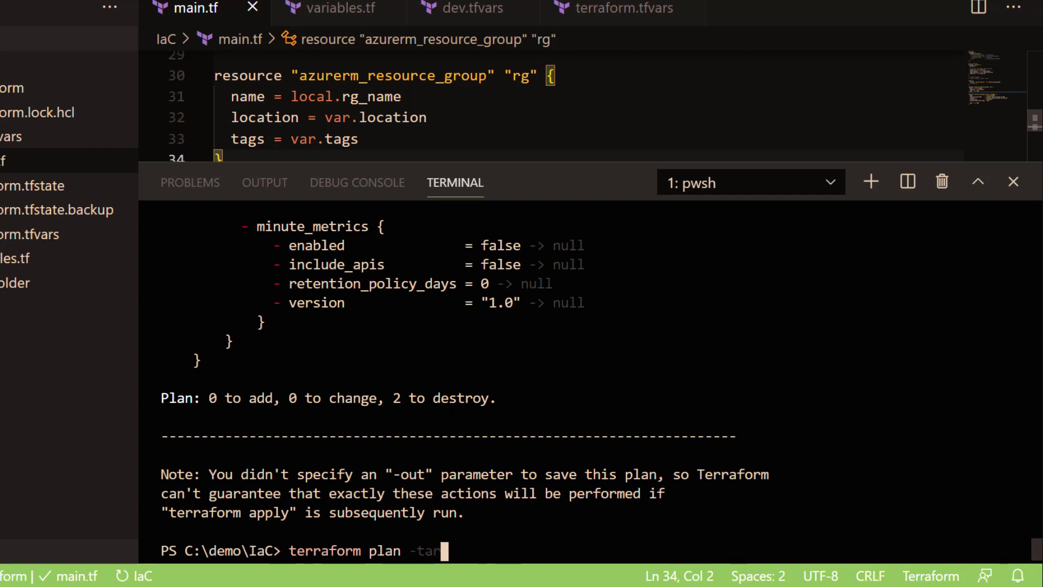
text(get=")
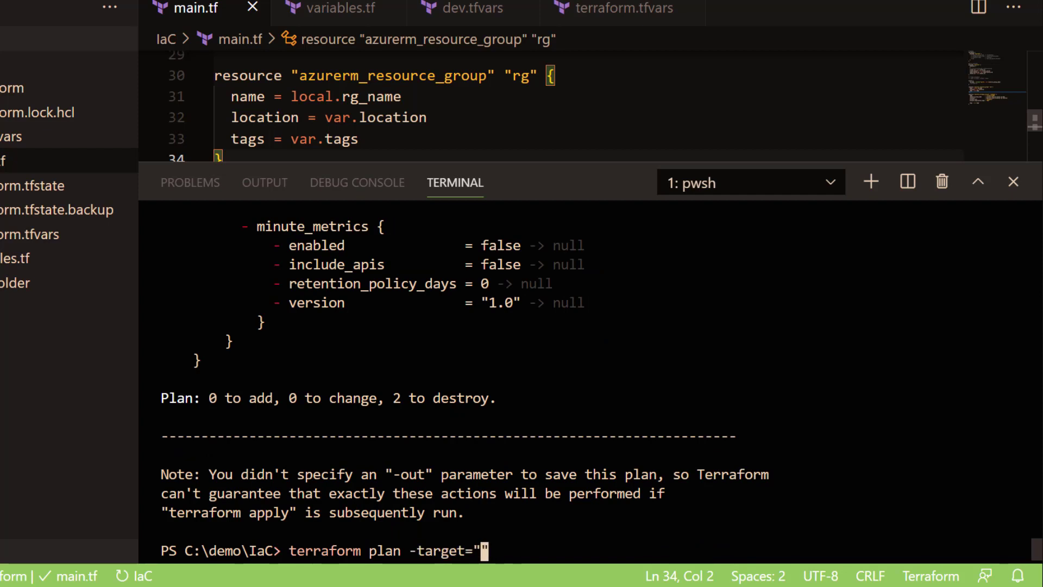
click(461, 76)
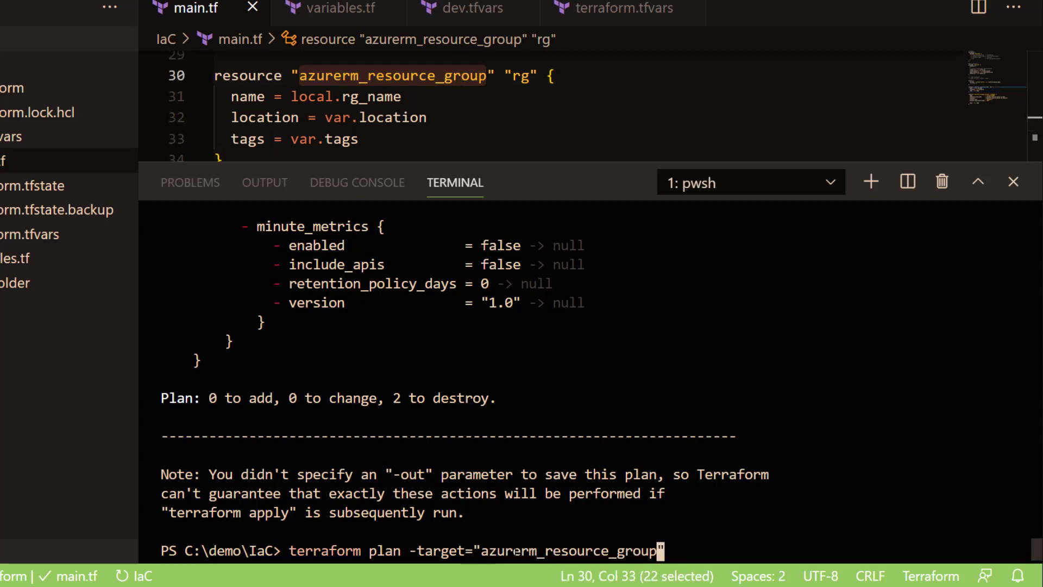
text(.rg)
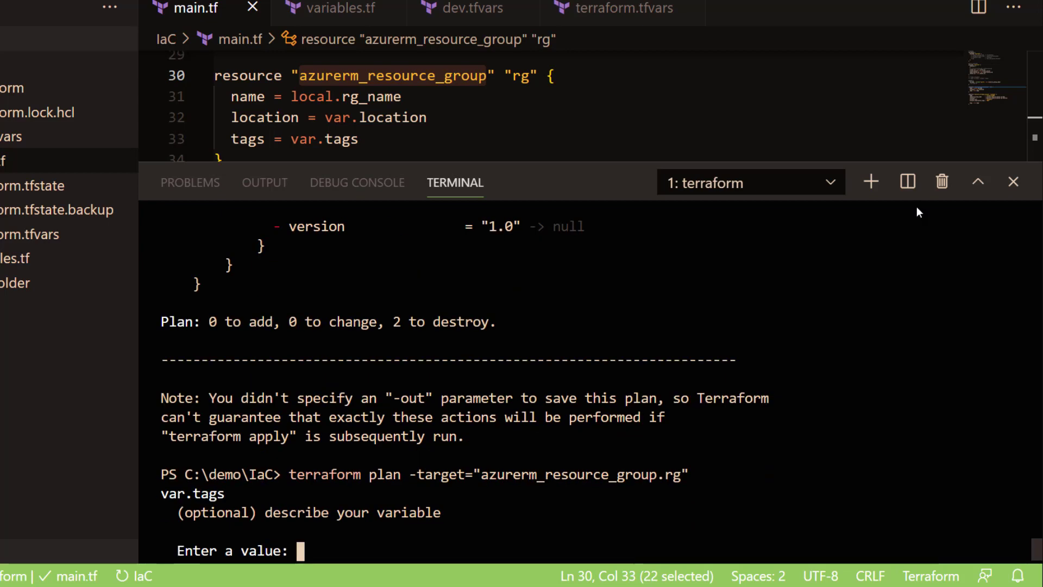
click(1013, 181)
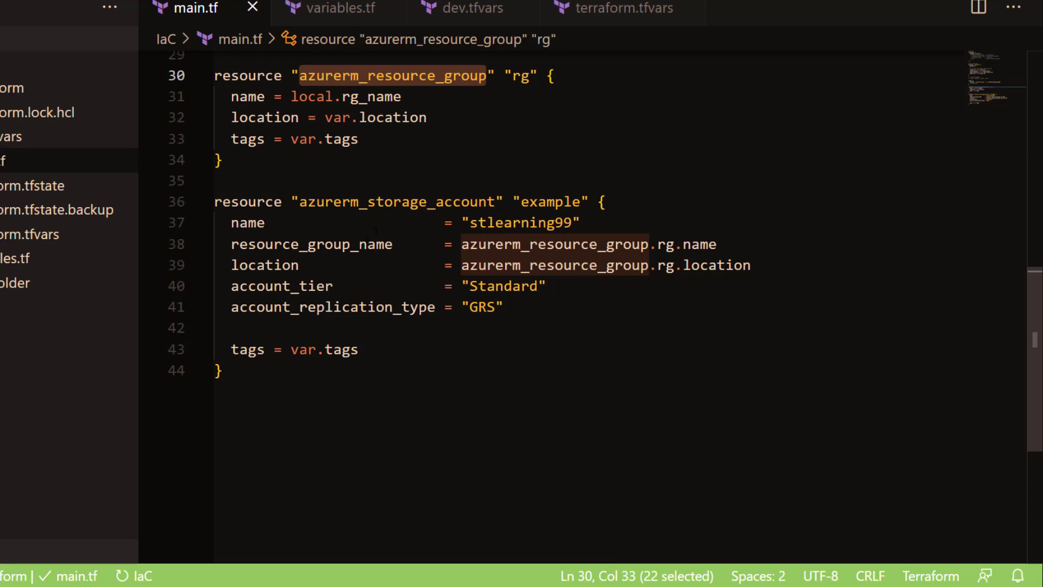
click(436, 202)
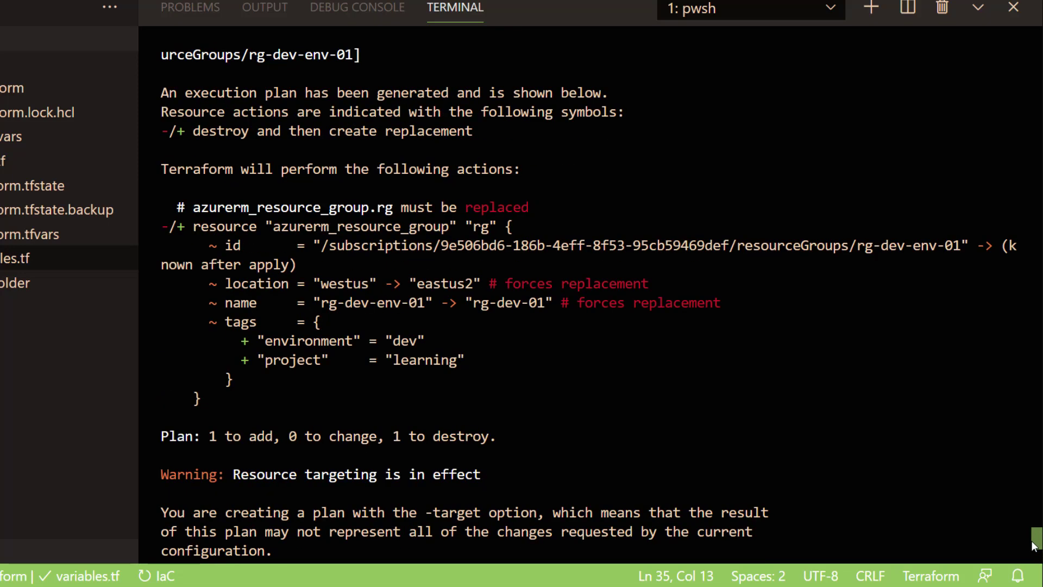
- Scroll the plan output, highlight azurerm_resource_group, and read down to the targeting warning
scroll(down, 3)
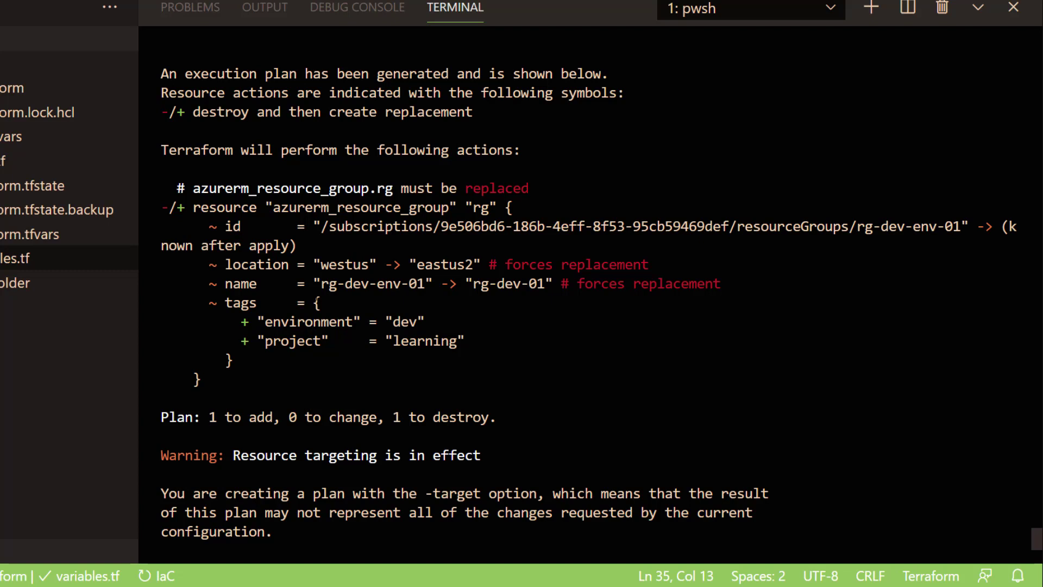
mouse_move(1032, 536)
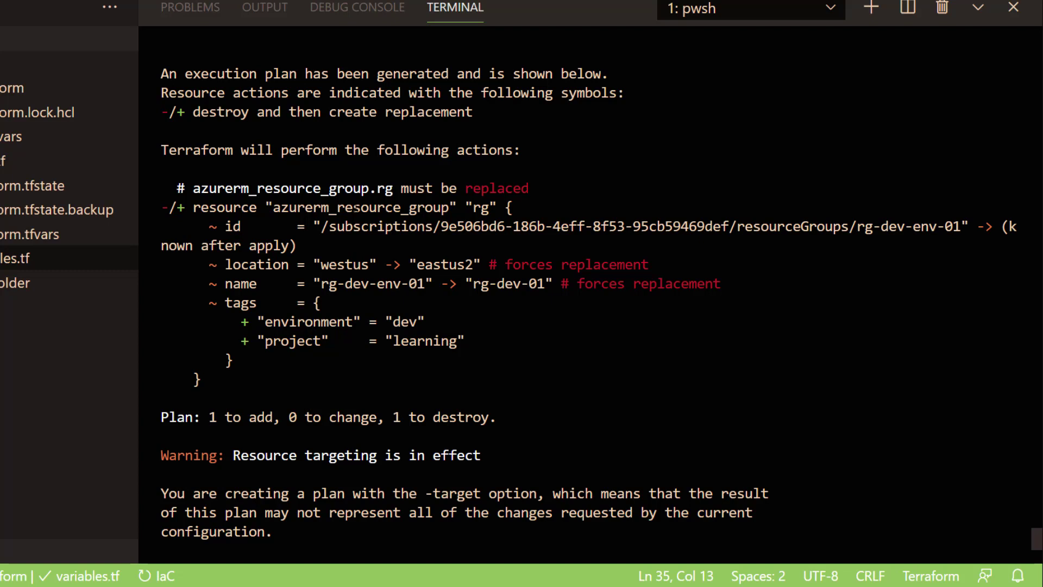
double_click(359, 208)
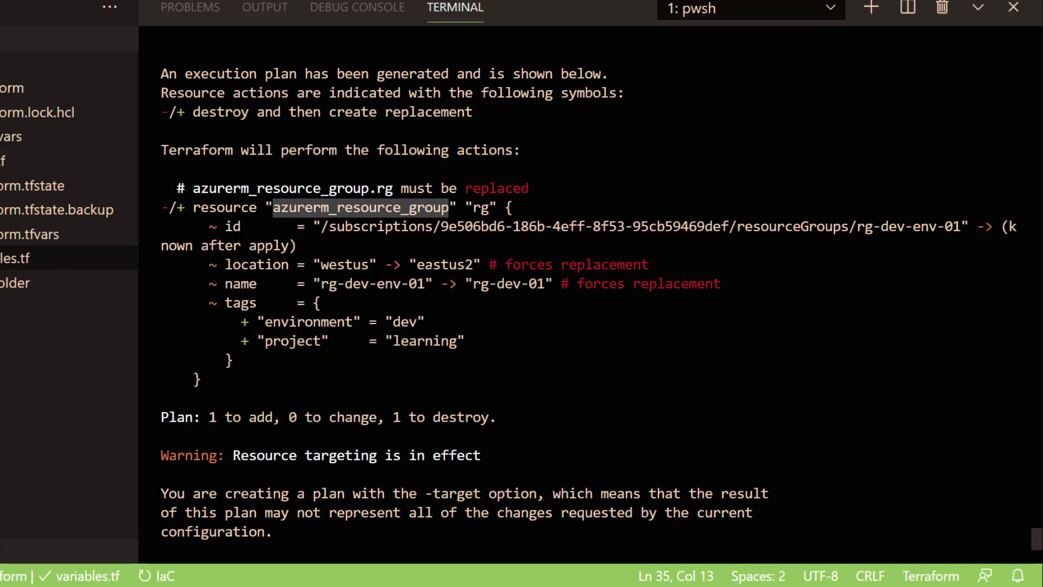
scroll(down, 3)
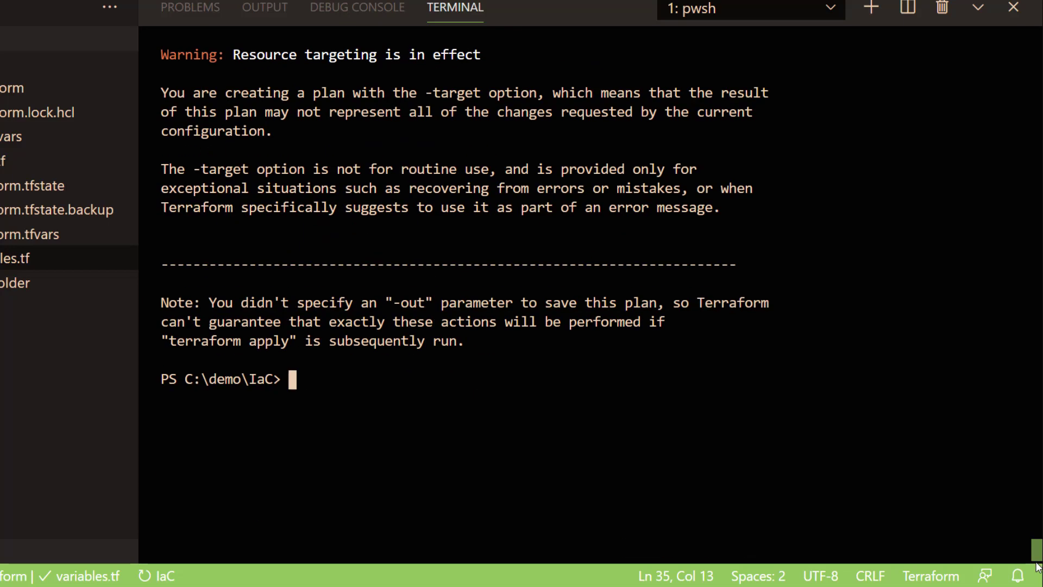
mouse_move(1013, 8)
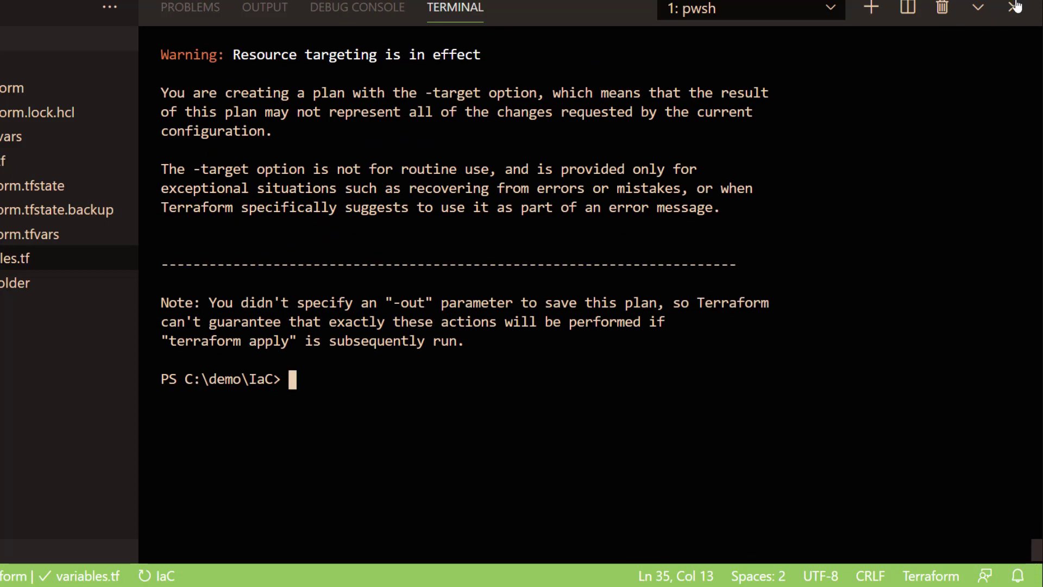
mouse_move(1011, 8)
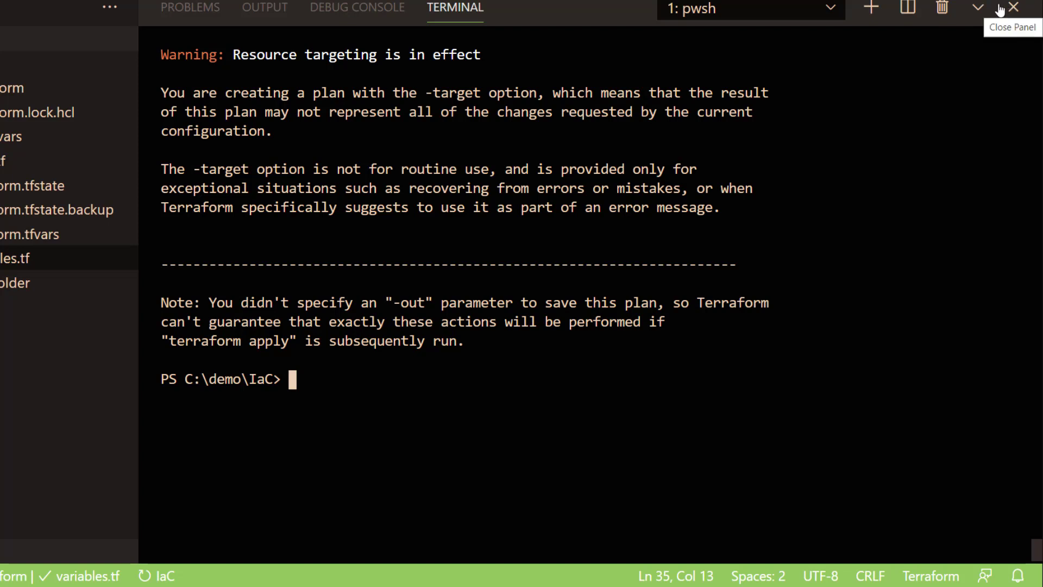
mouse_move(1008, 8)
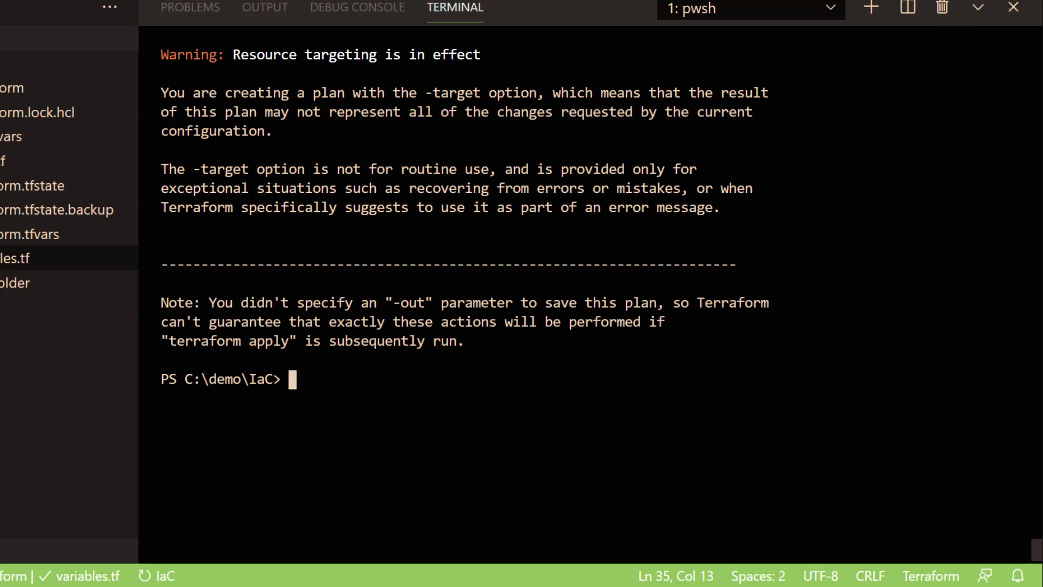
- Run terraform apply -h to show options such as -target and -var-file
text(terraform)
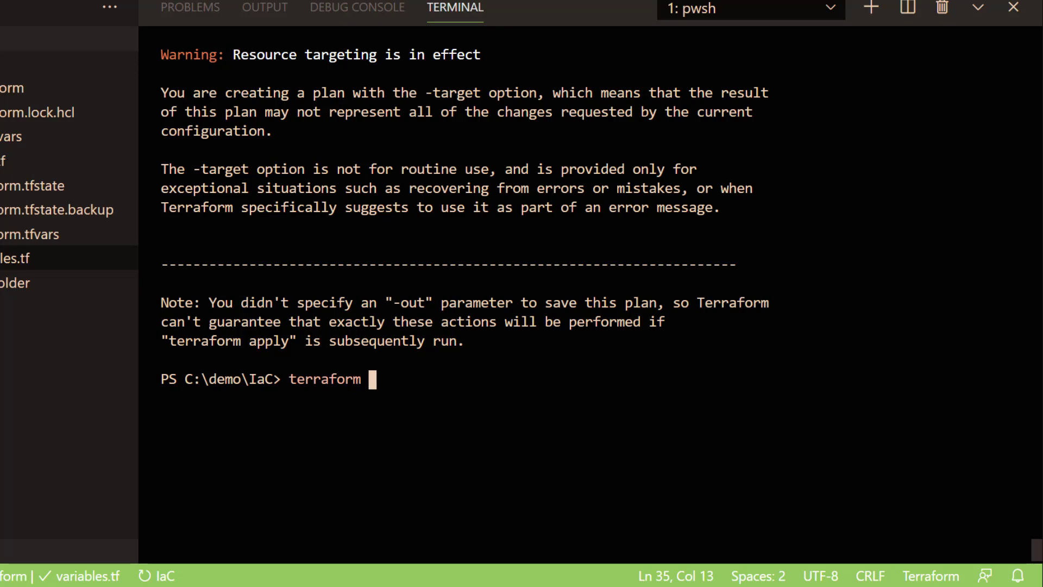
text(appl)
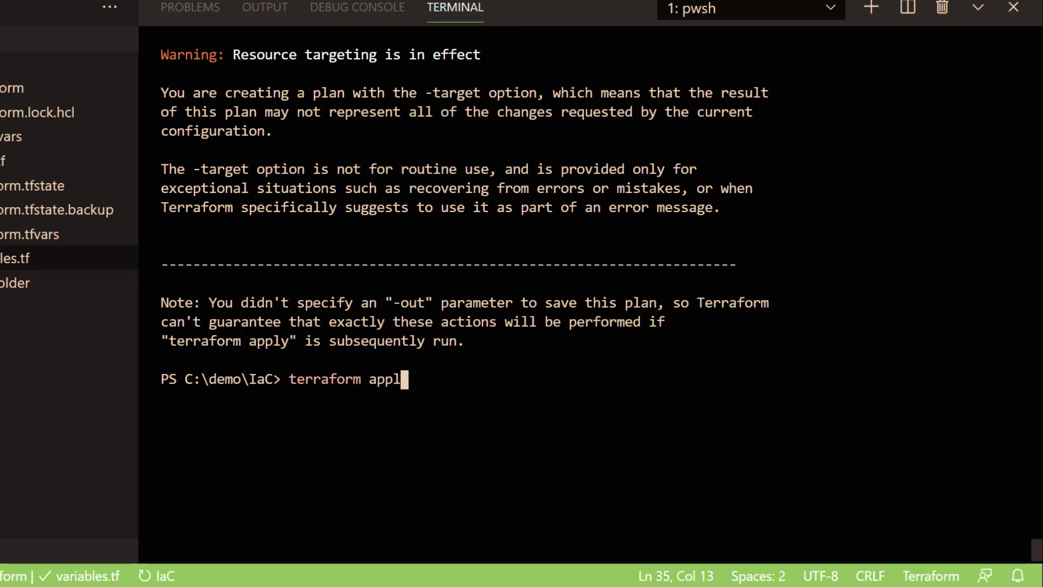
key(Enter)
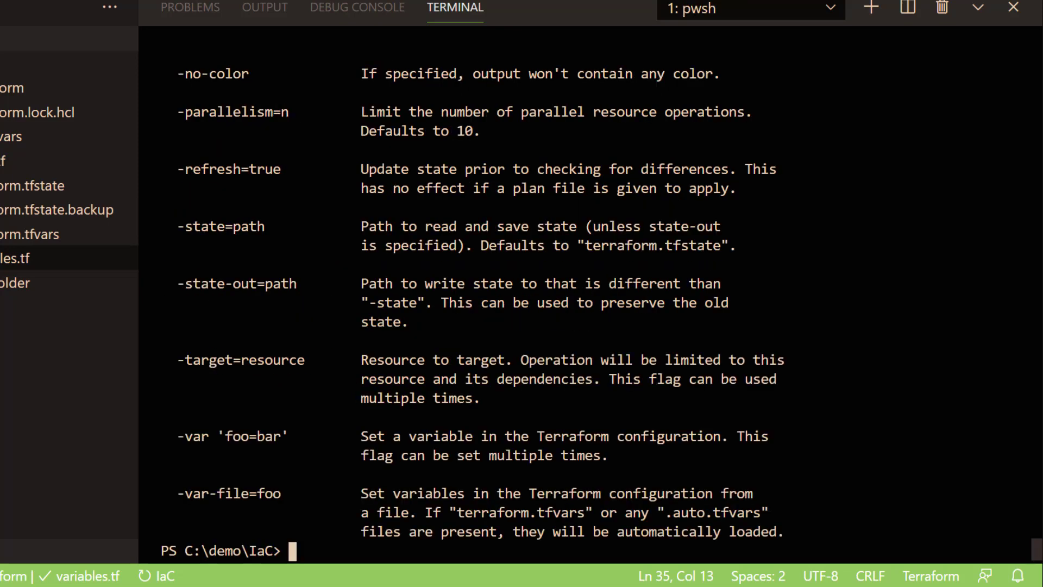